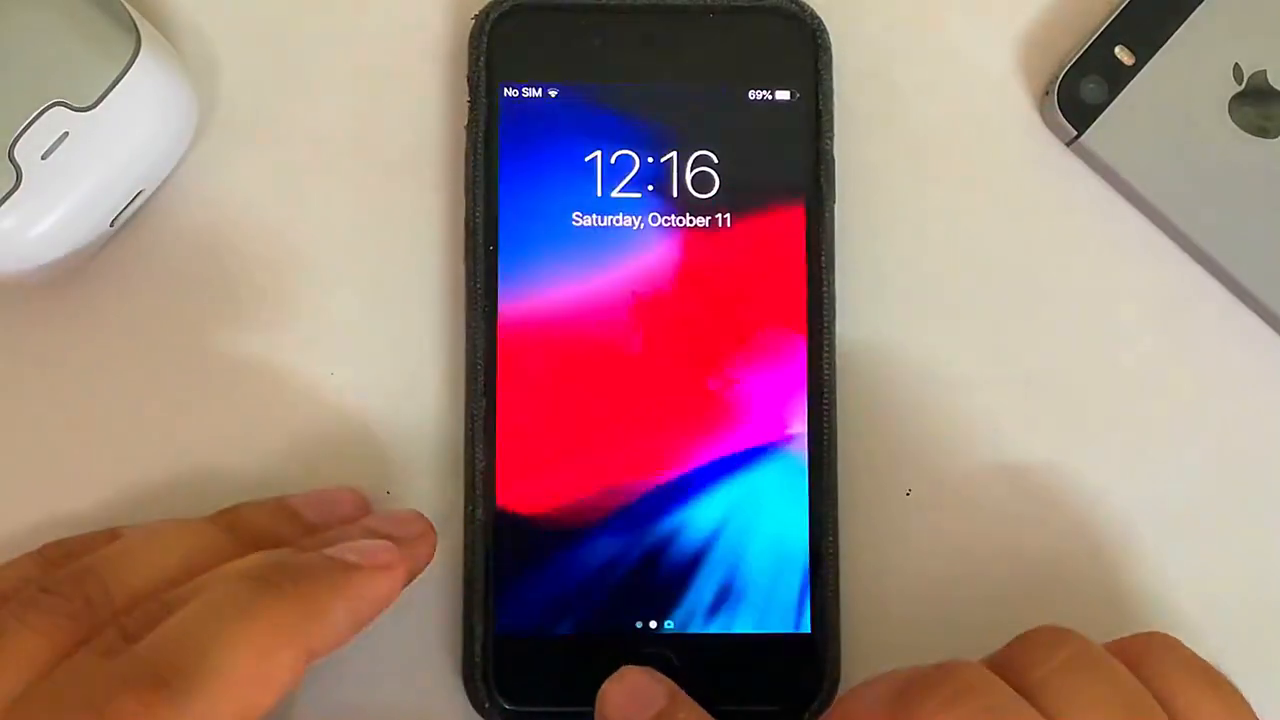
# Step: Unlock the iPhone to reach the home screen of app icons
pyautogui.click(650, 670)
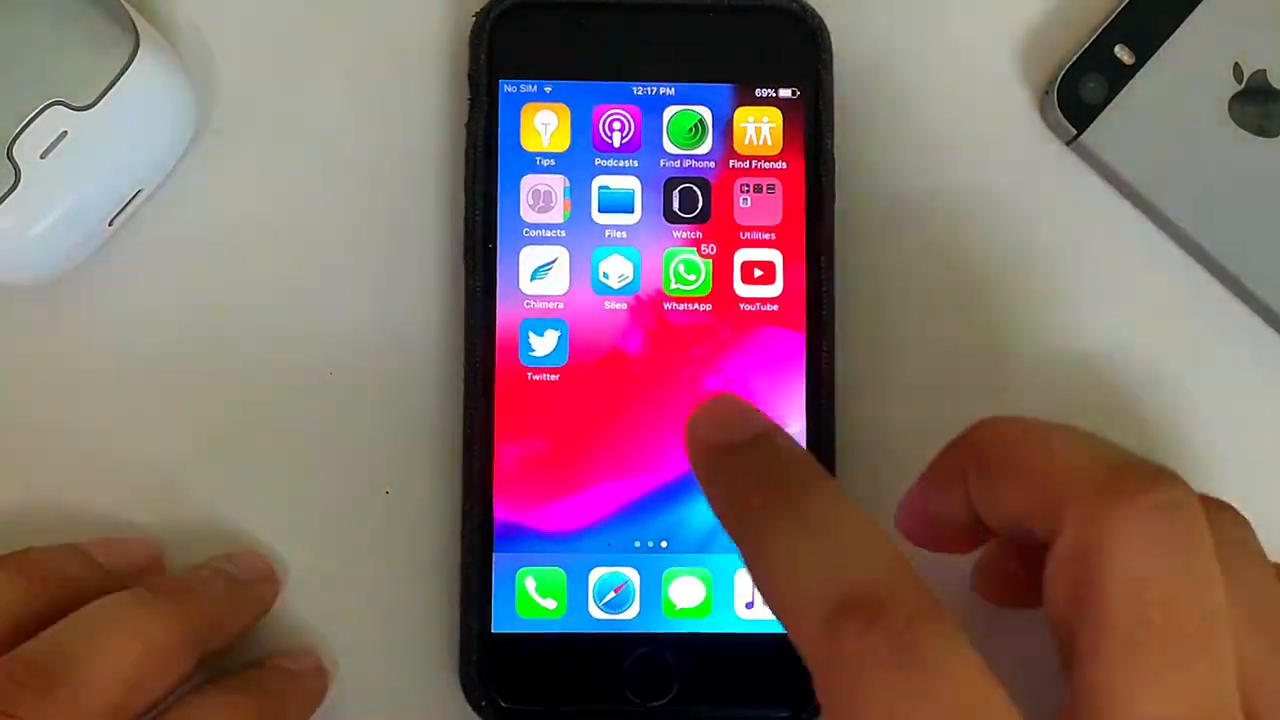
# Step: Add the pasteboard repo URL as a Sileo source and land on VintageRepo
pyautogui.click(616, 276)
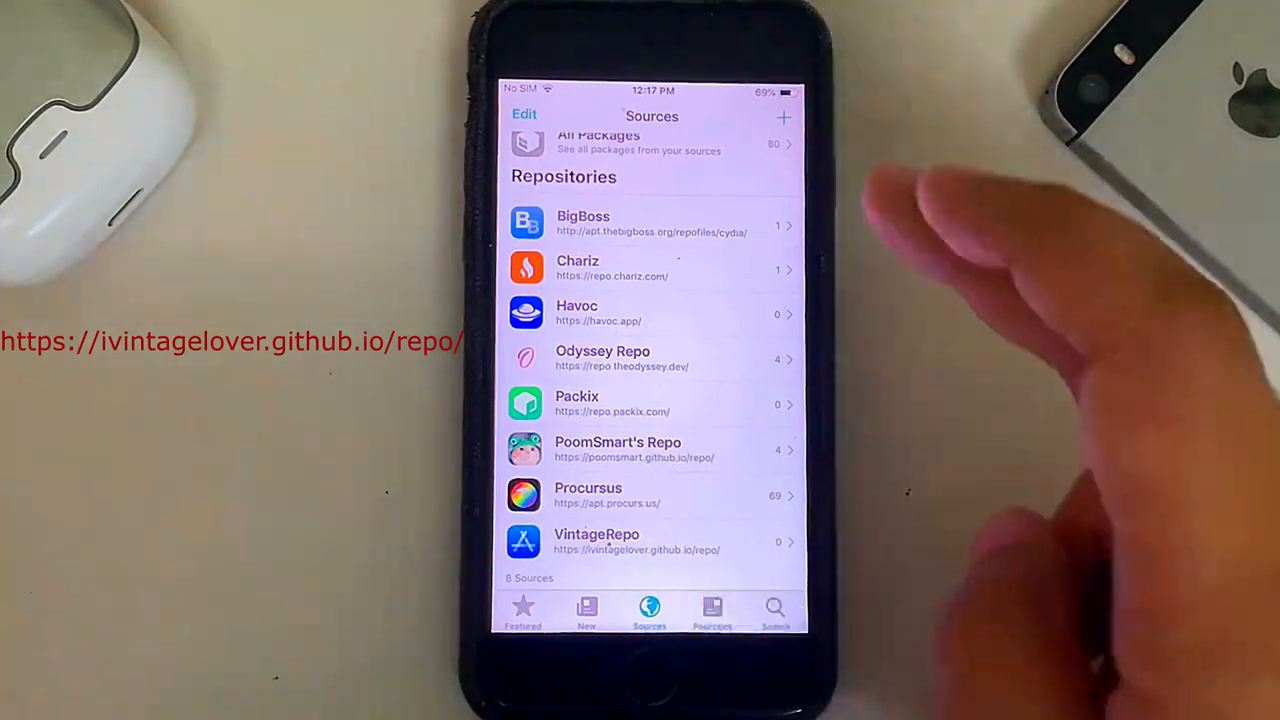
pyautogui.click(784, 116)
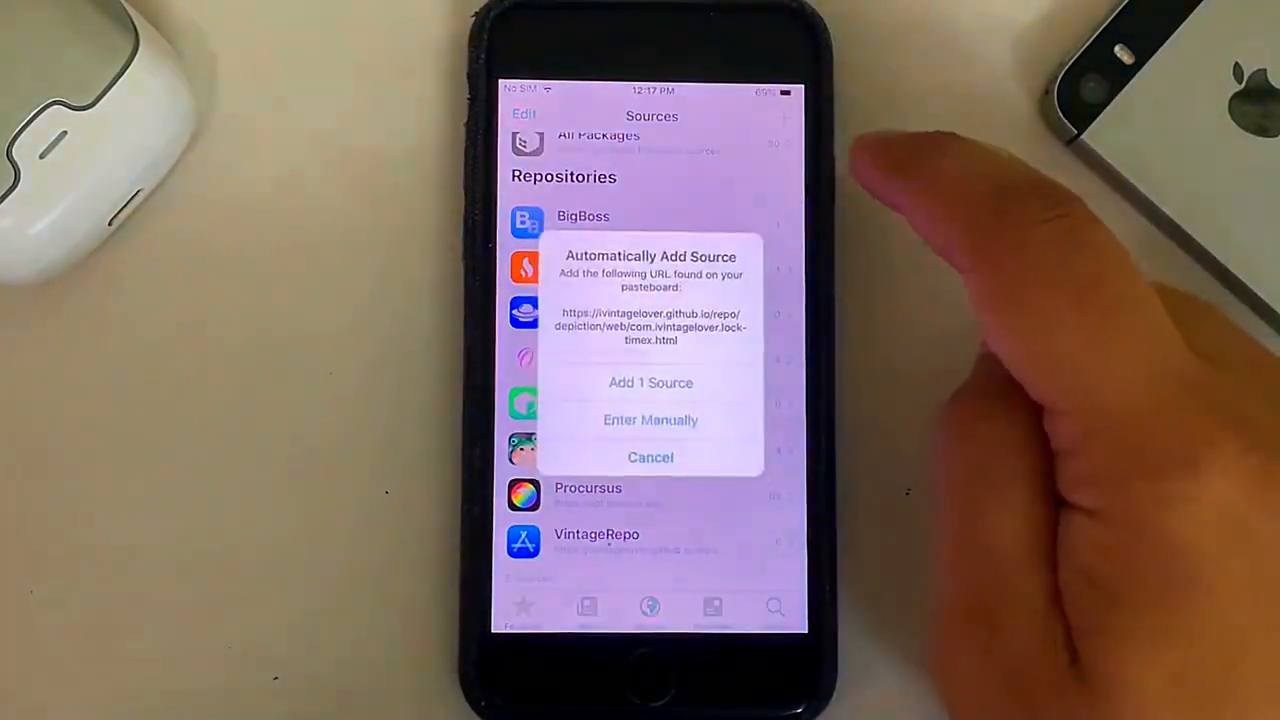
pyautogui.click(650, 420)
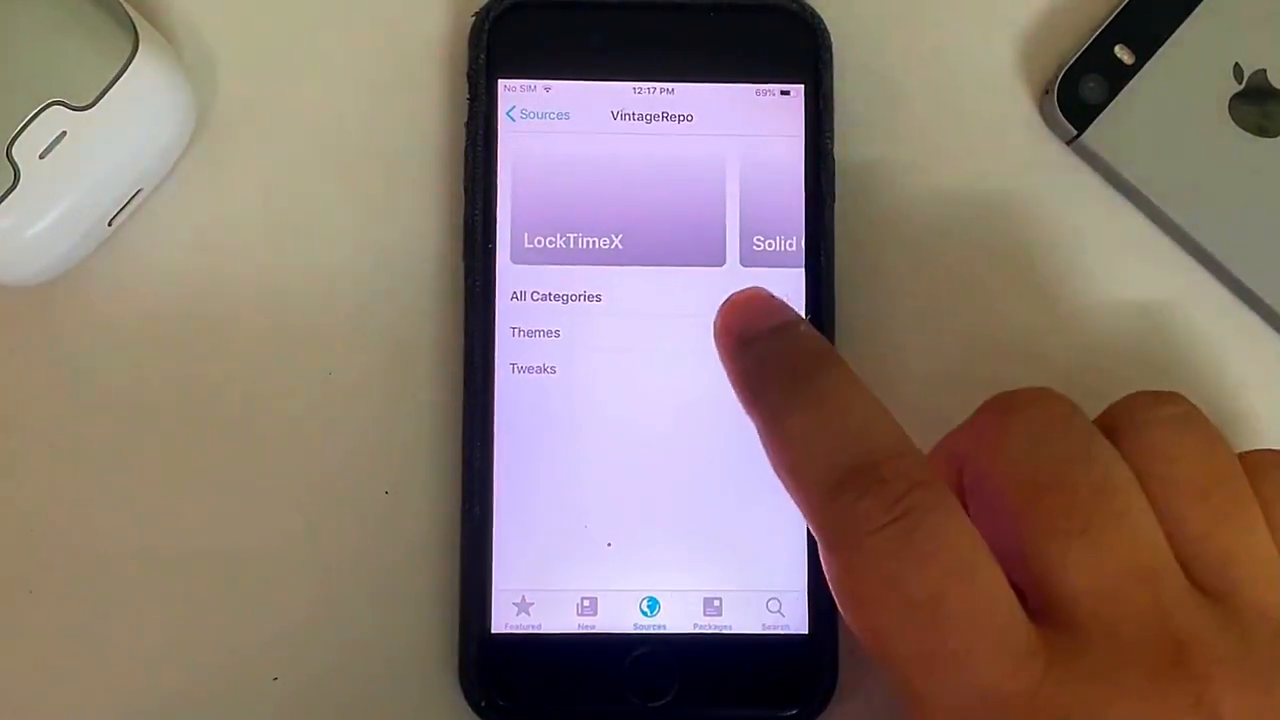
# Step: Install LockTimeX with RocketBootstrap and Xen HTML from VintageRepo's All Categories
pyautogui.click(556, 296)
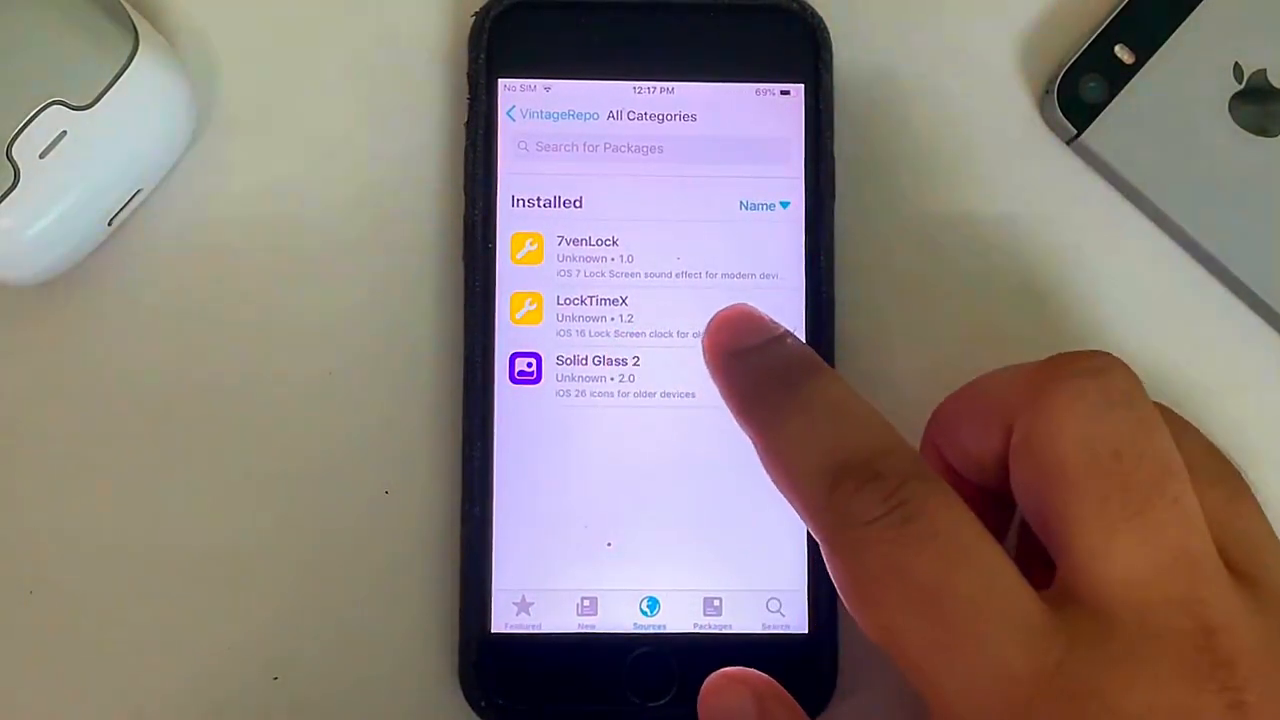
pyautogui.click(592, 310)
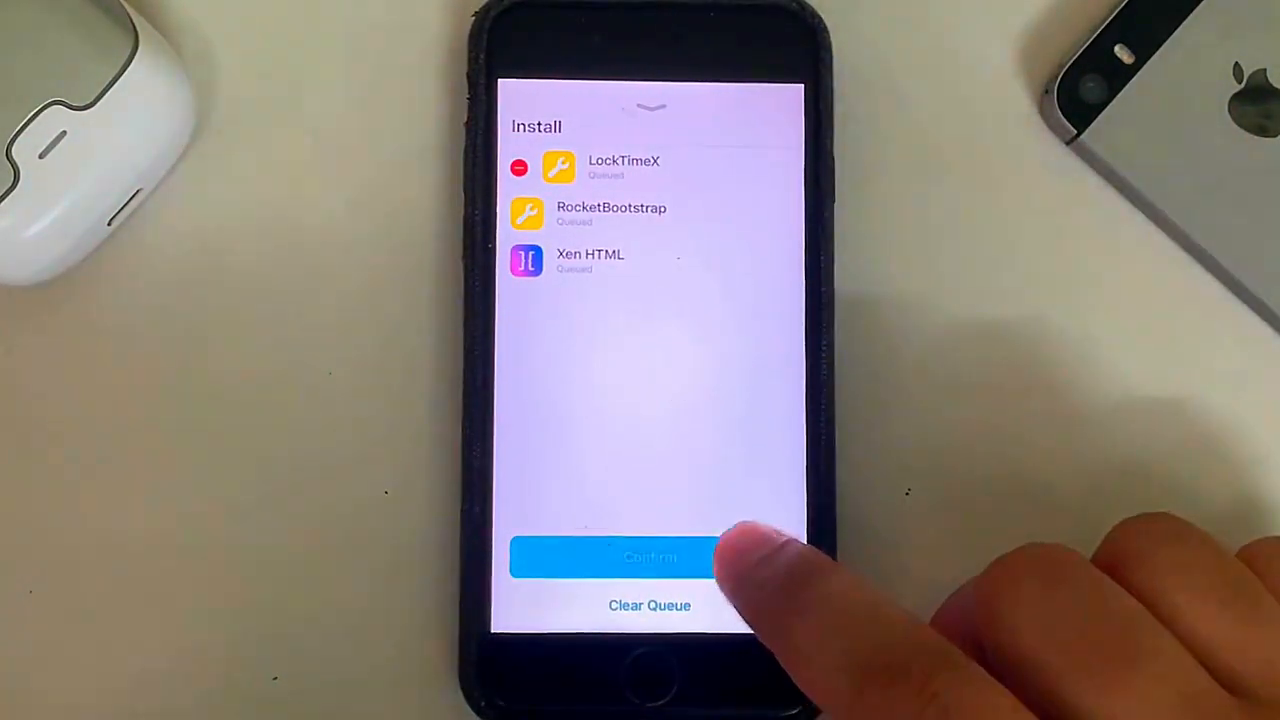
pyautogui.click(624, 556)
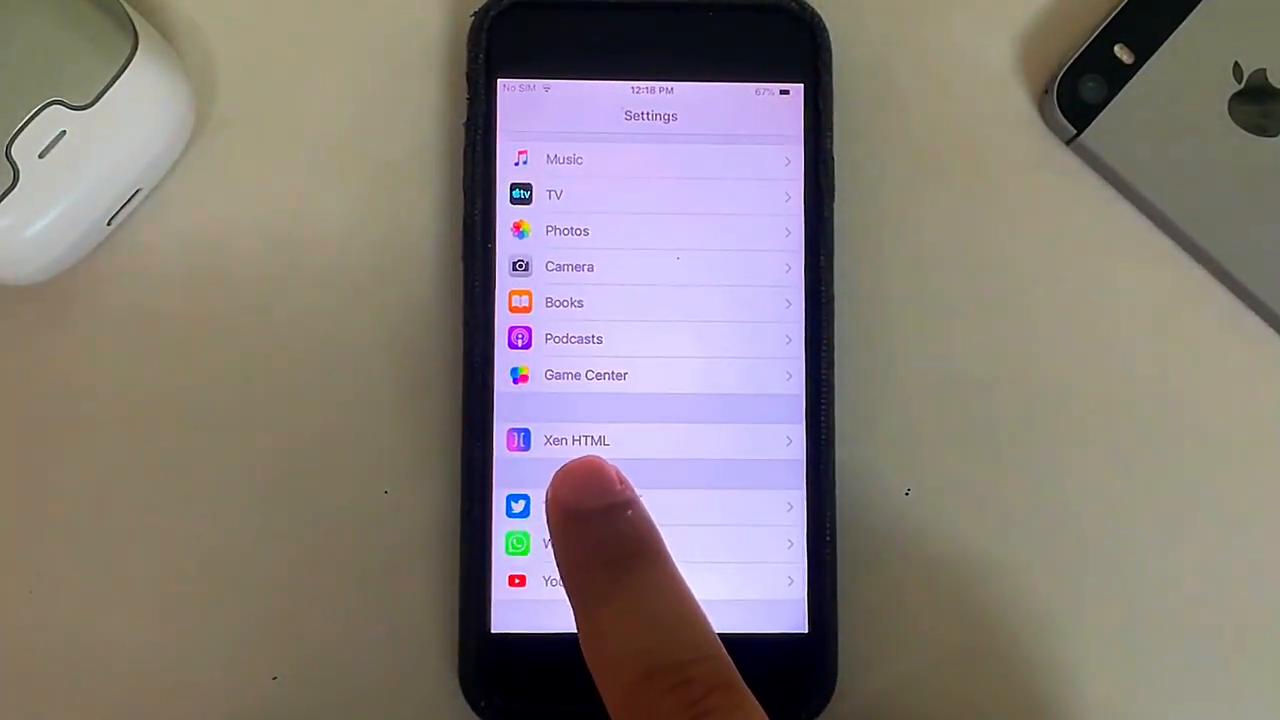
# Step: Leave Sileo for Settings and reach Xen HTML's Lockscreen page
pyautogui.press('home')
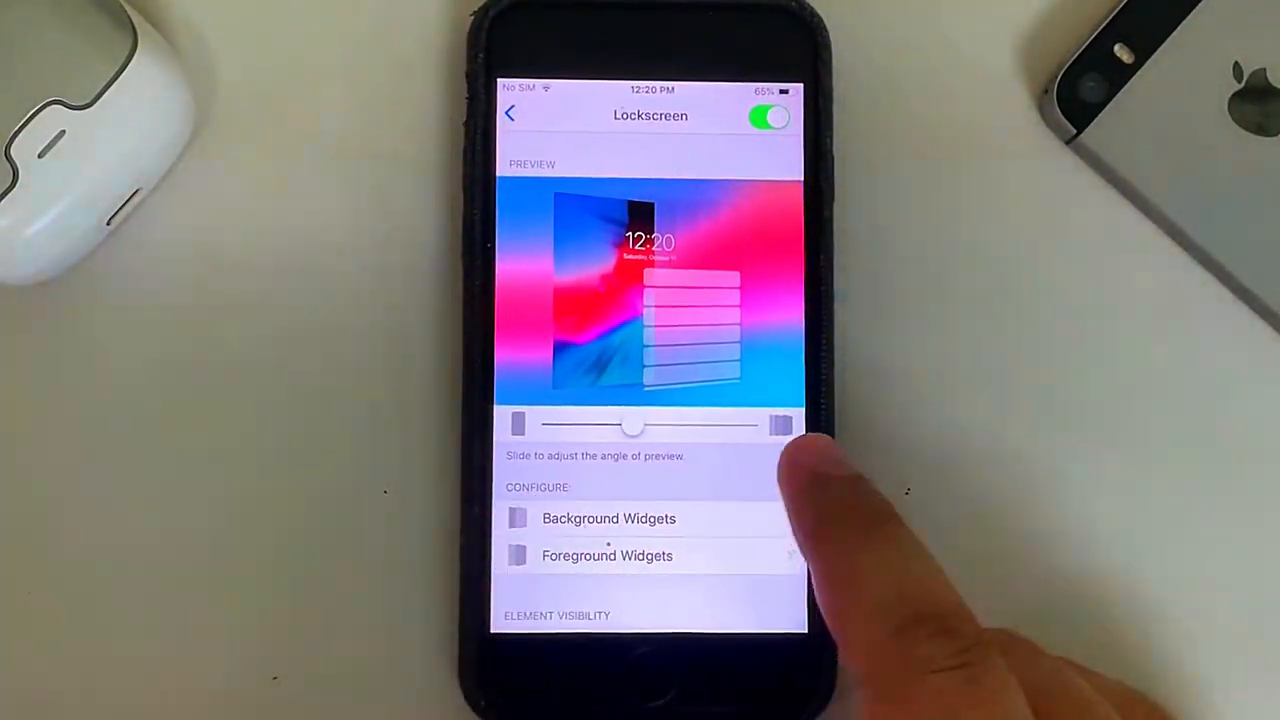
# Step: Add one widget to the lockscreen's Foreground Widgets list
pyautogui.scroll(3)
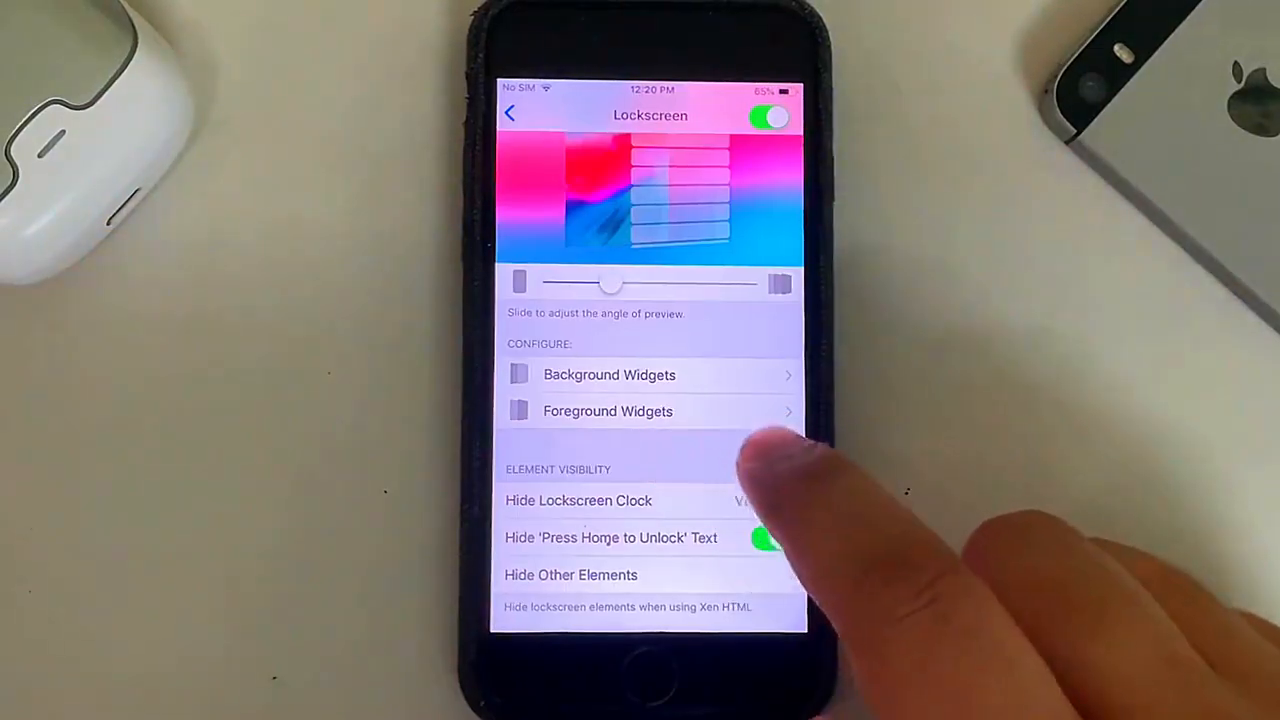
pyautogui.click(608, 412)
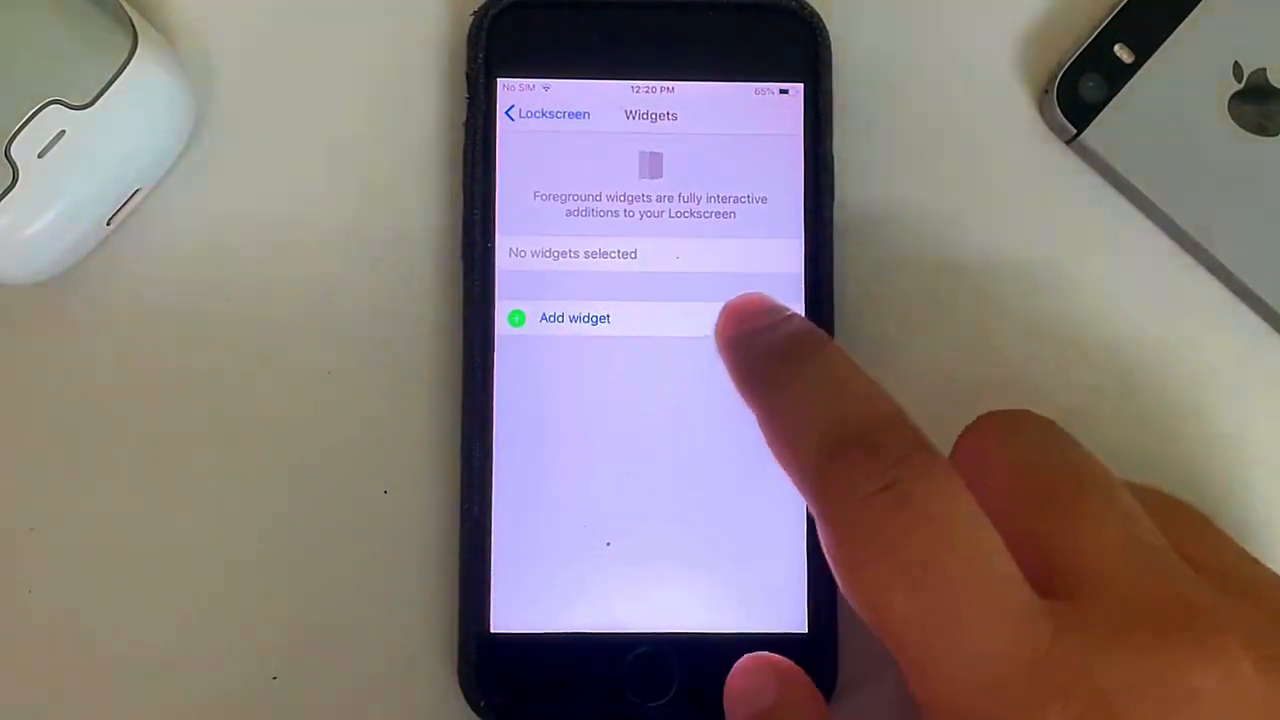
pyautogui.click(574, 318)
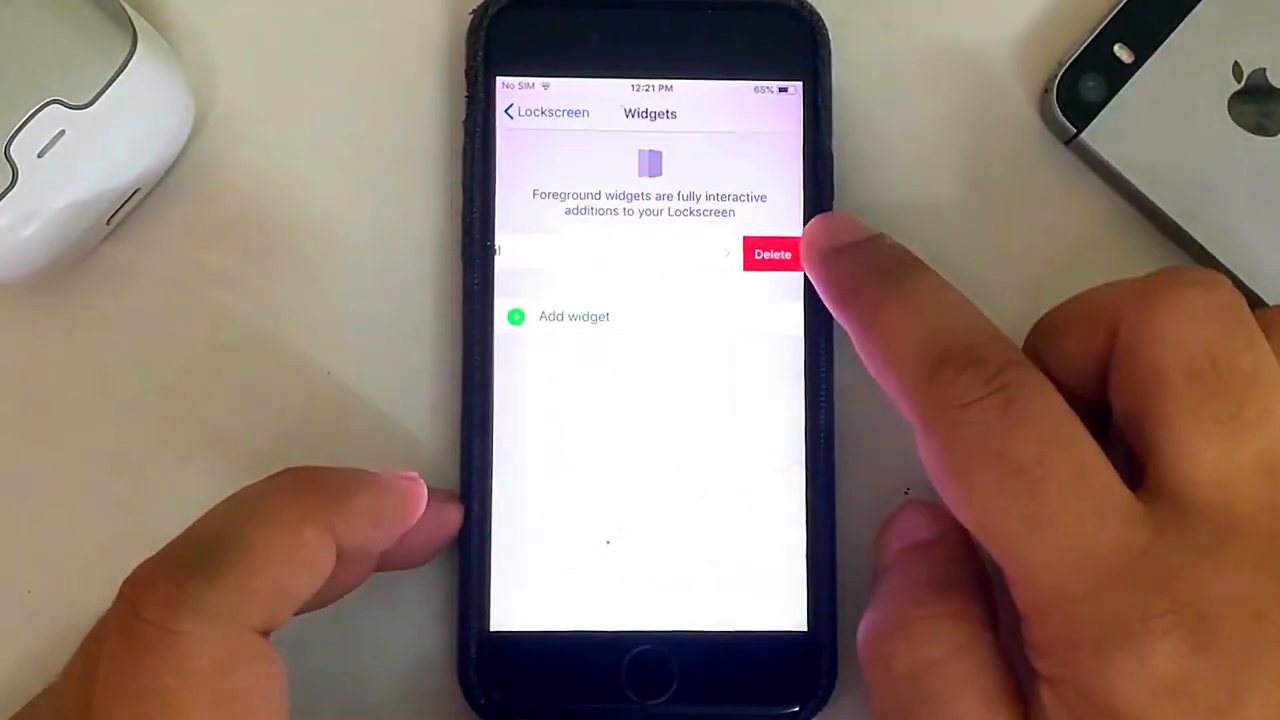
# Step: Delete the lockscreen widget, cancel the Add widget picker, and return to Xen HTML's main page
pyautogui.click(574, 316)
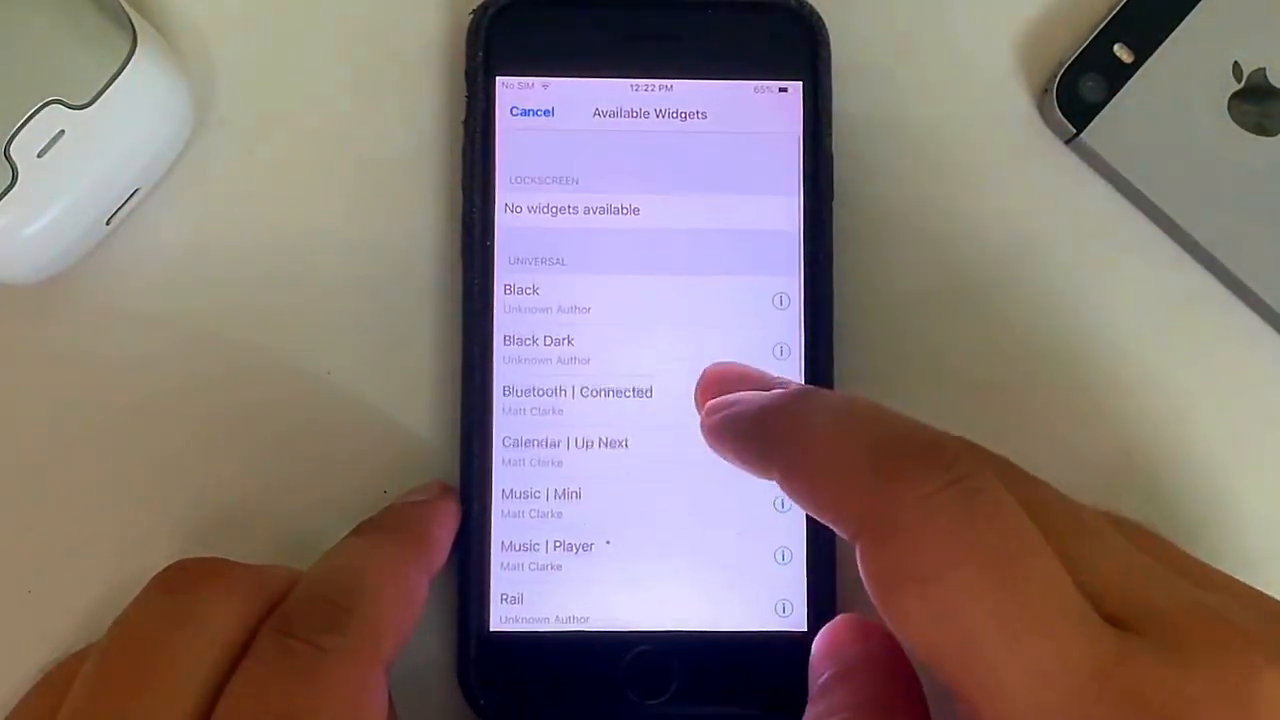
pyautogui.scroll(3)
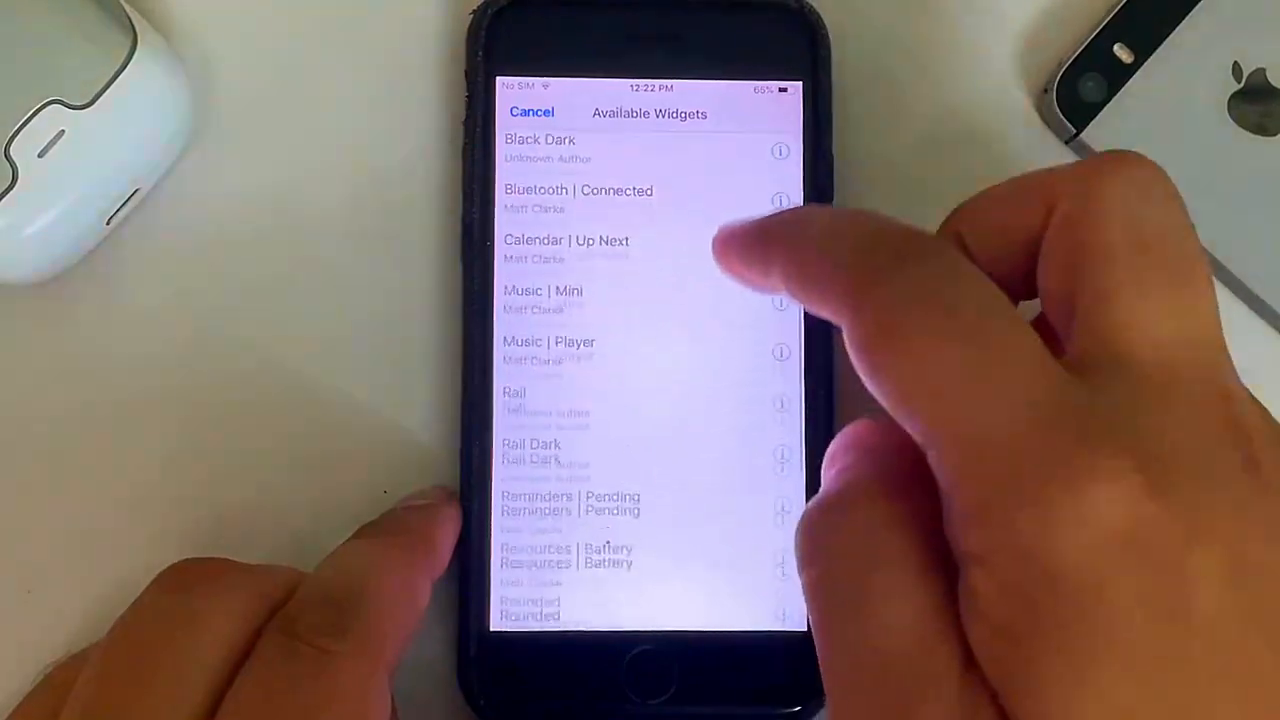
pyautogui.click(532, 112)
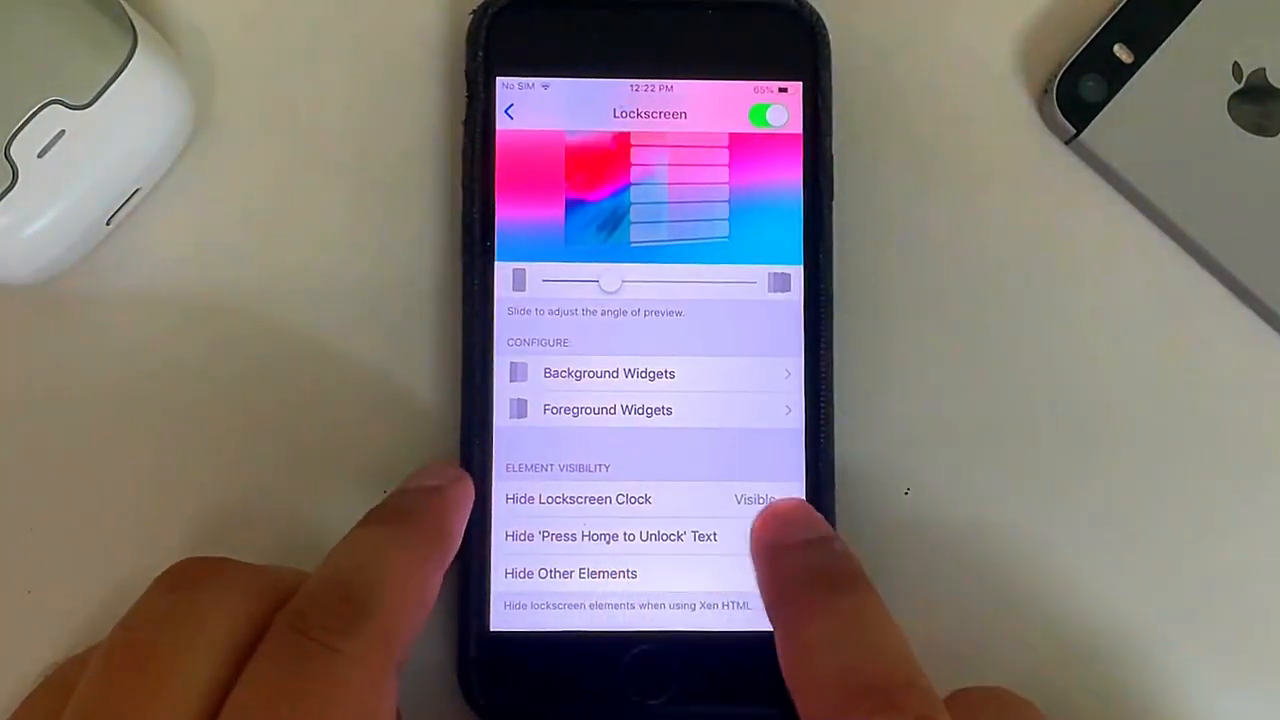
pyautogui.scroll(3)
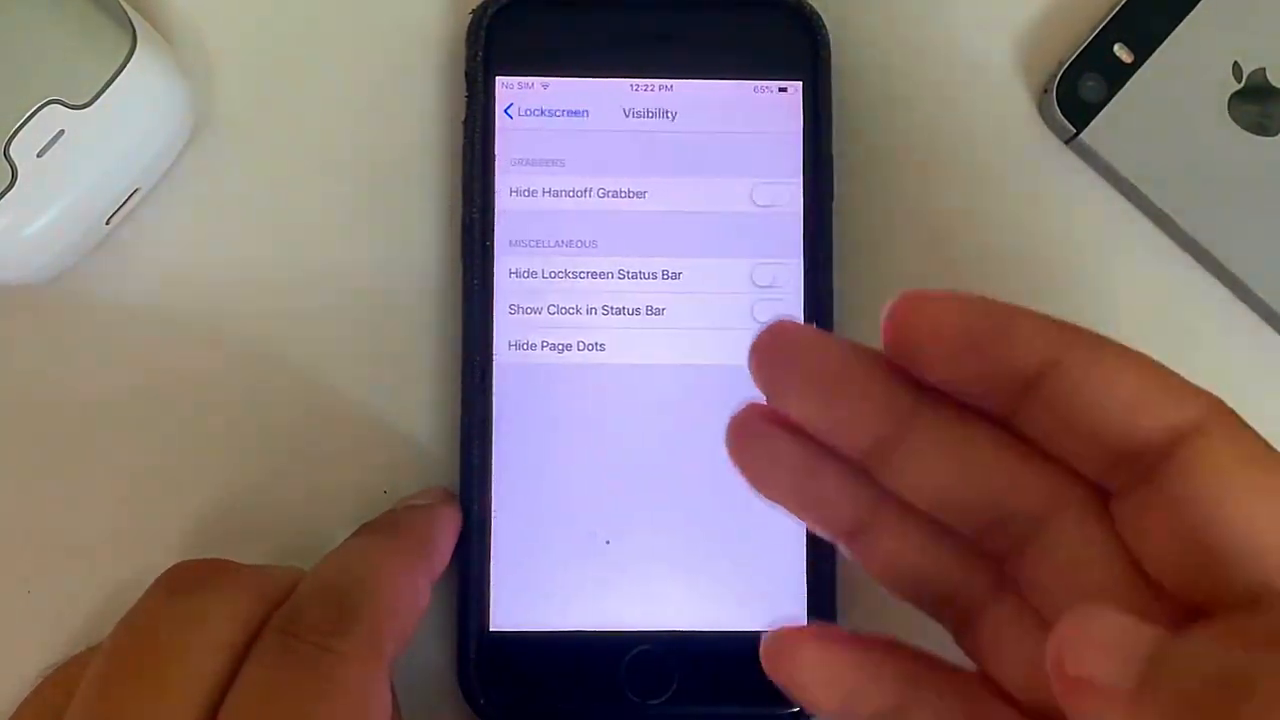
pyautogui.click(524, 112)
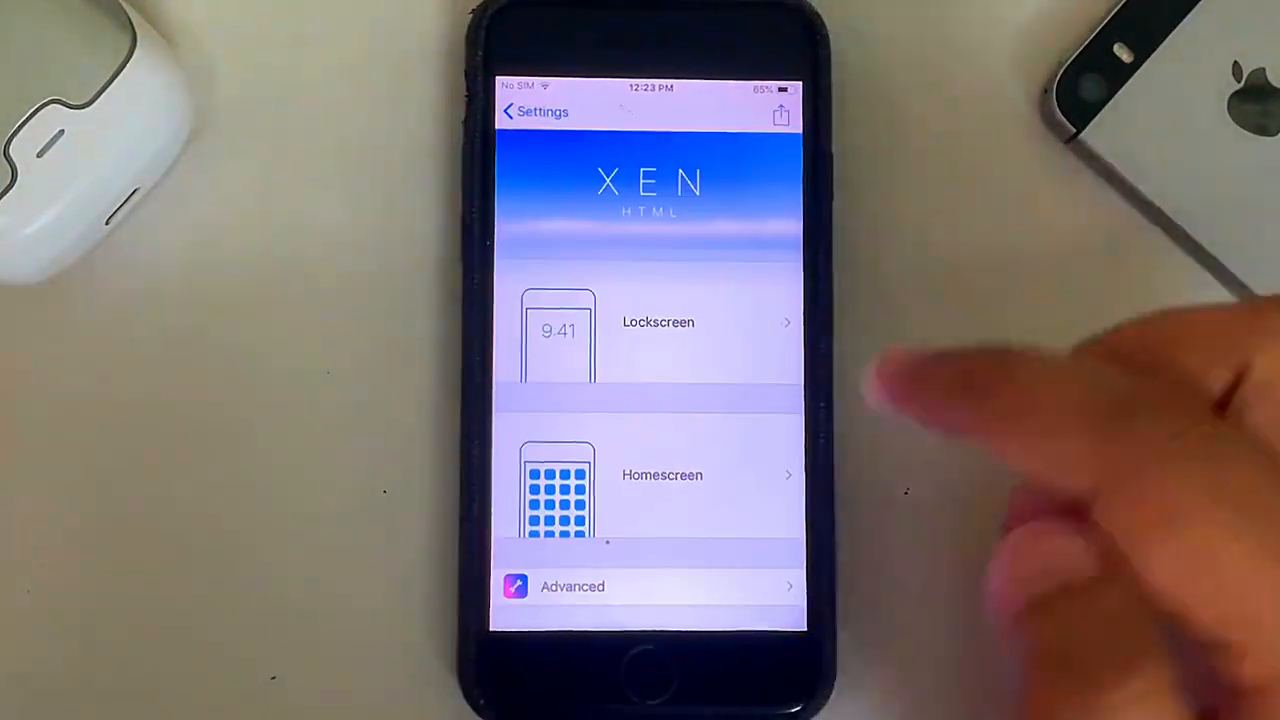
# Step: Switch on Hide Icon Labels in Xen HTML's Homescreen options
pyautogui.click(662, 476)
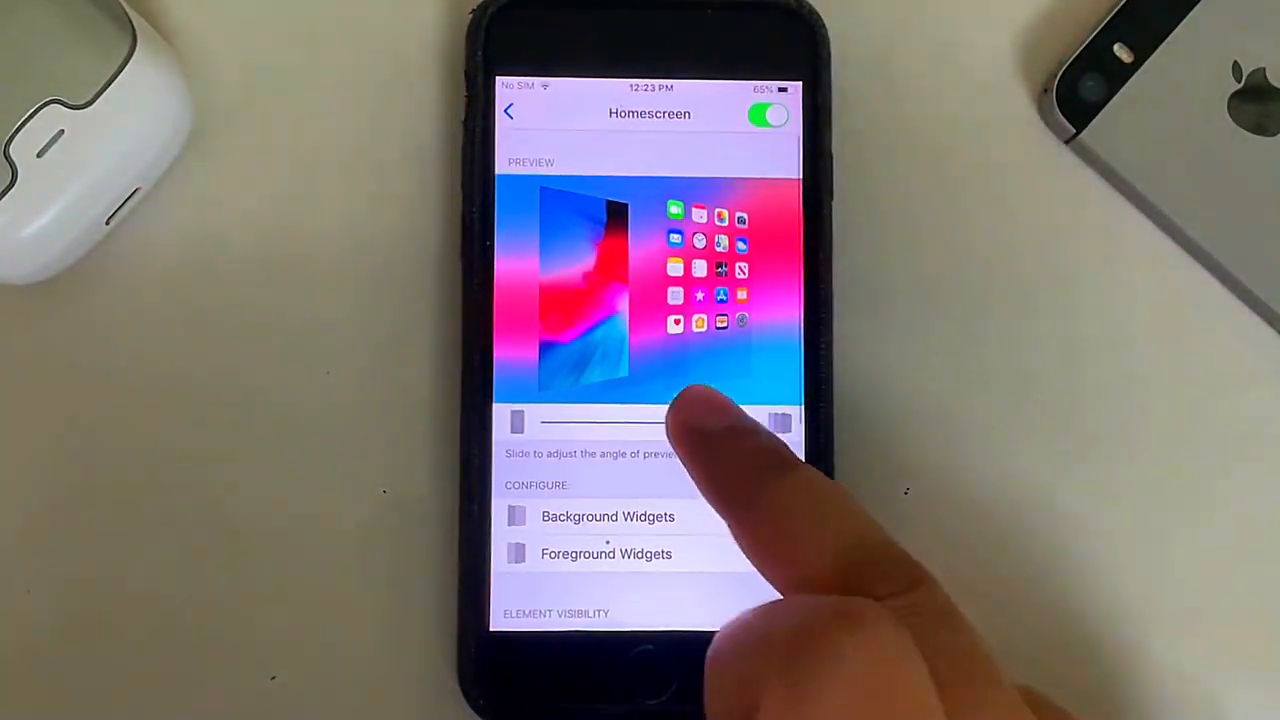
pyautogui.click(608, 516)
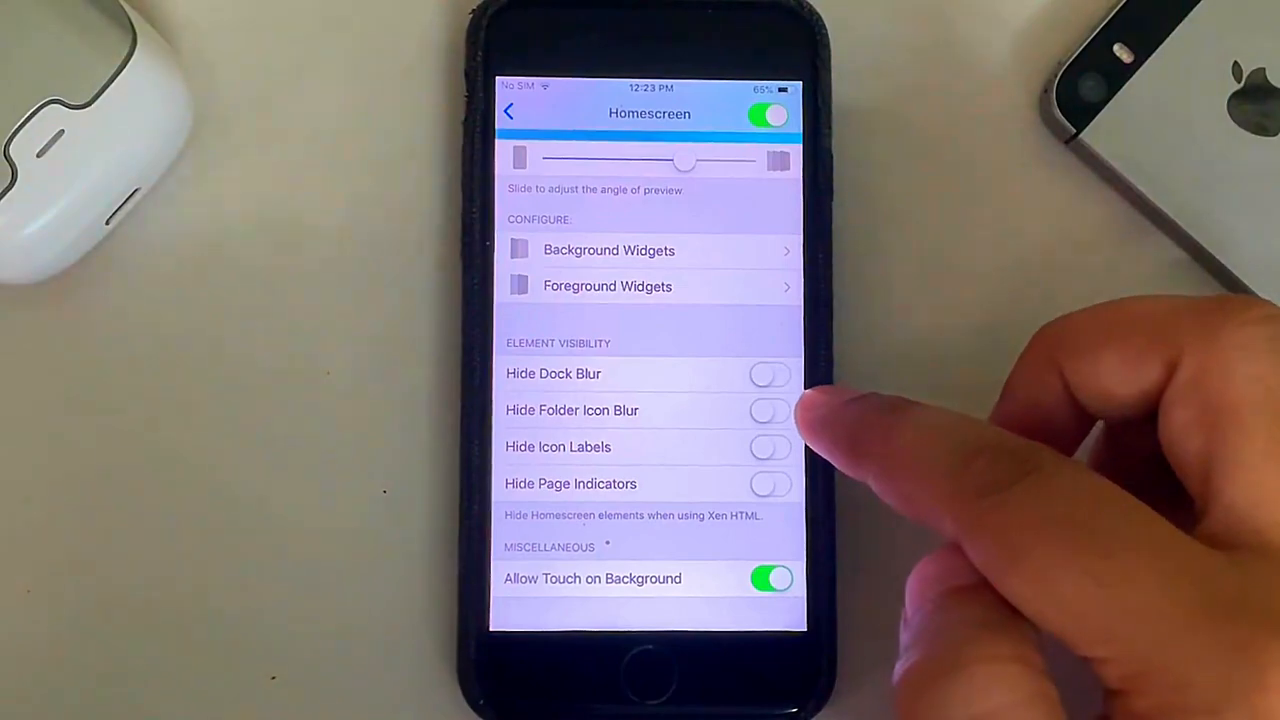
pyautogui.click(770, 446)
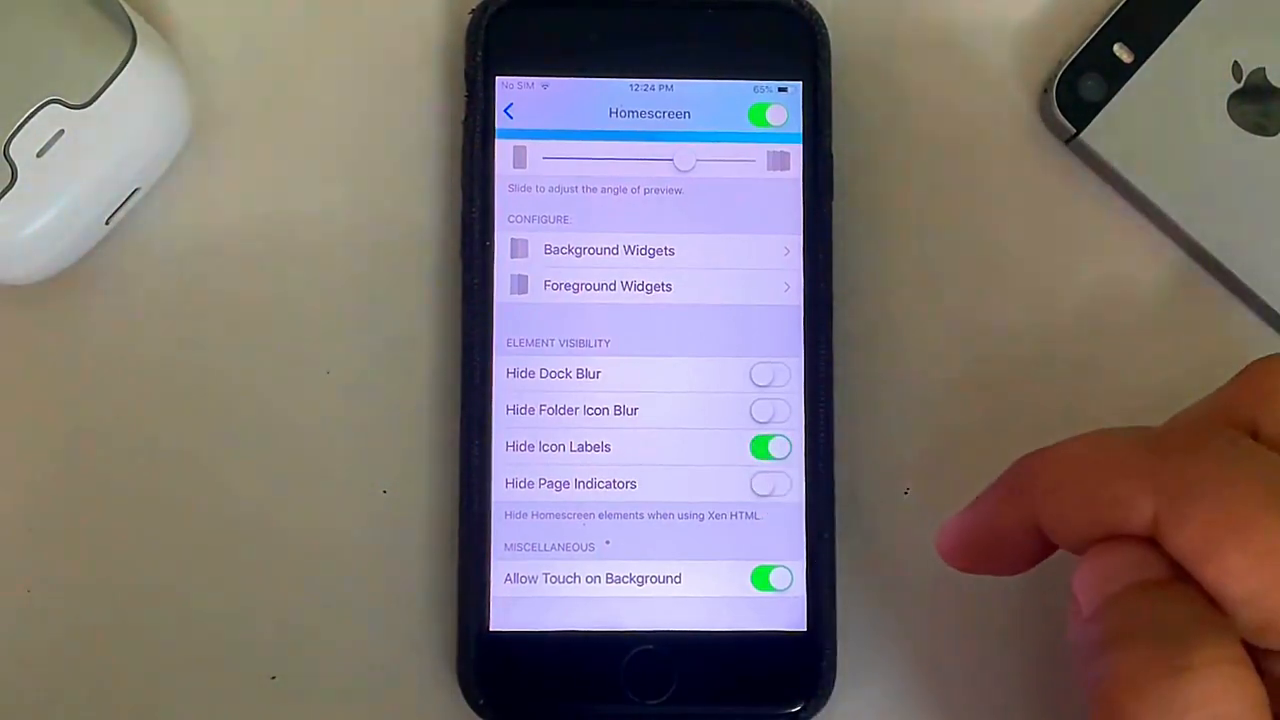
# Step: Return to Lockscreen > Foreground Widgets and bring up the Add widget picker
pyautogui.scroll(3)
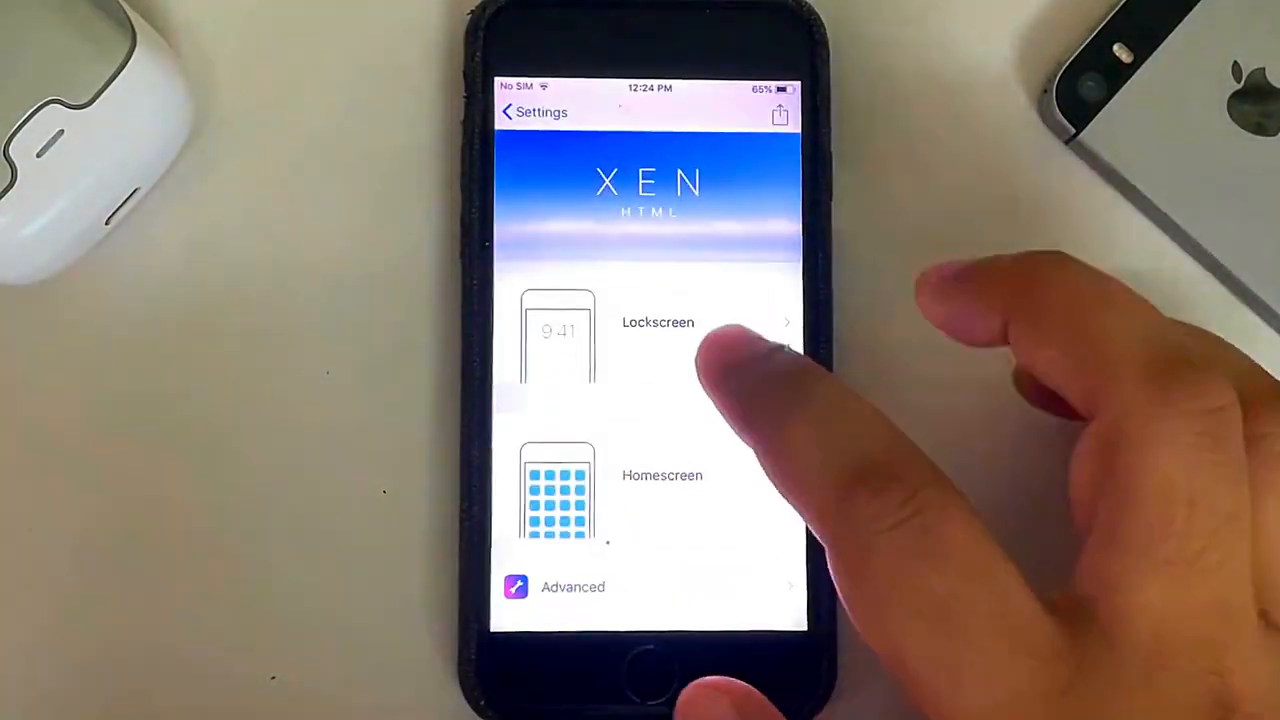
pyautogui.click(658, 322)
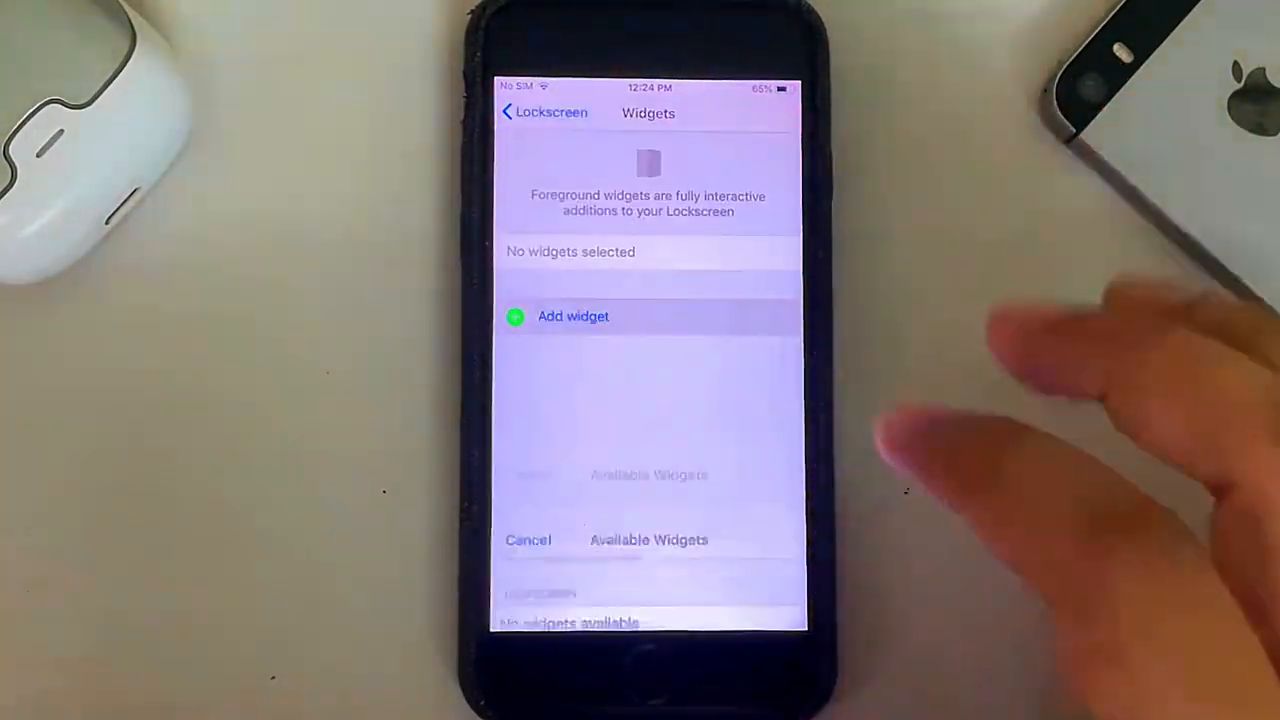